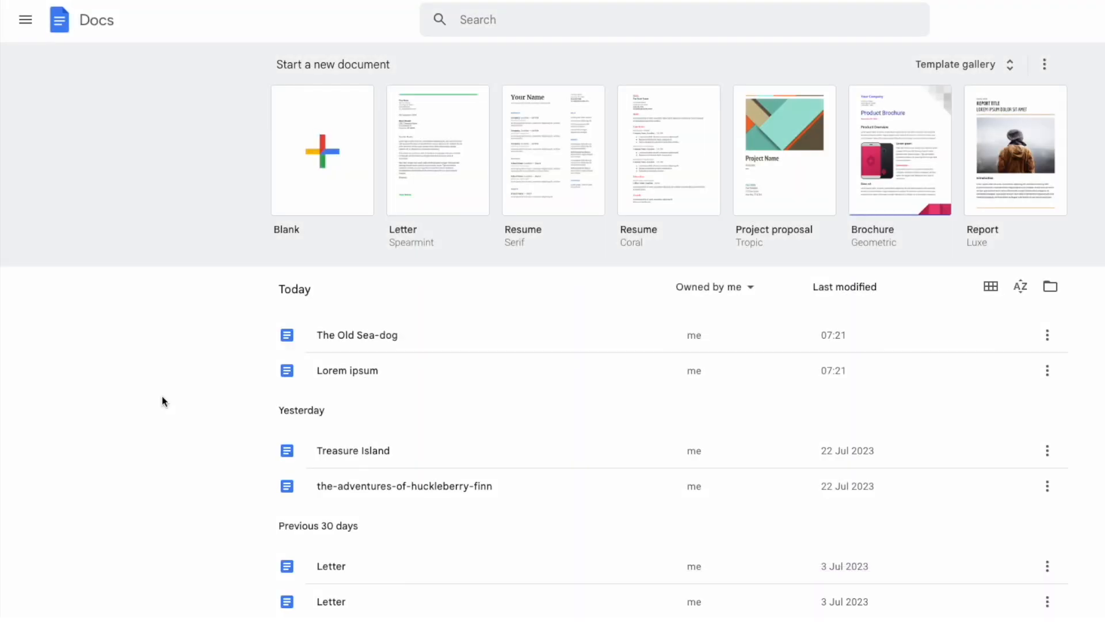
mouse_move(414, 358)
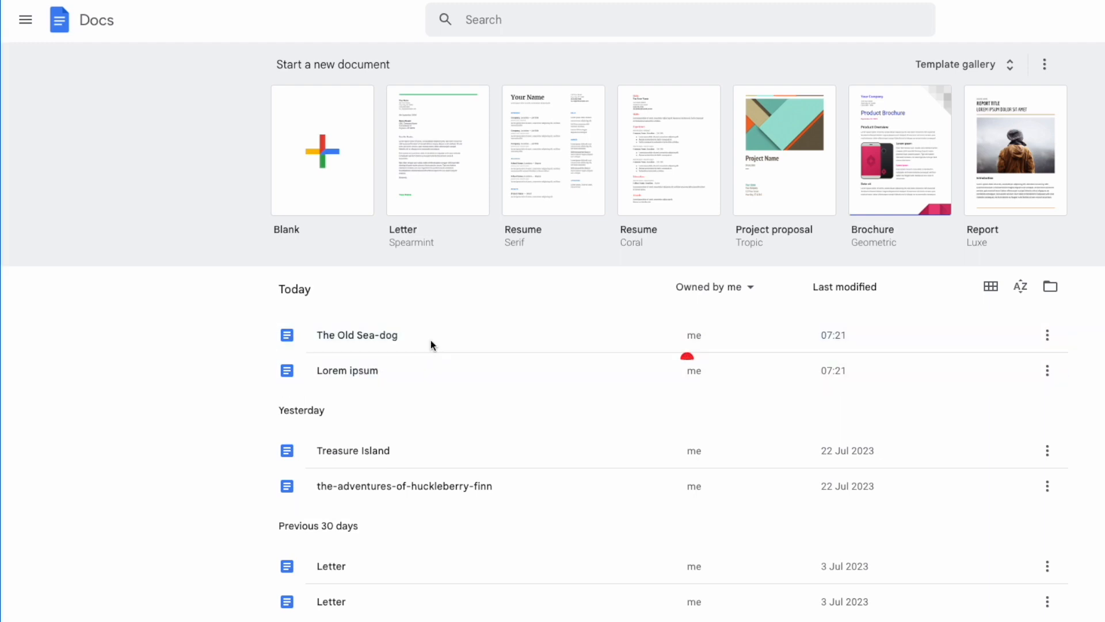
Step: Open The Old Sea-dog and select its opening paragraph, SQUIRE TRELAWNEY through under our roof
double_click(357, 335)
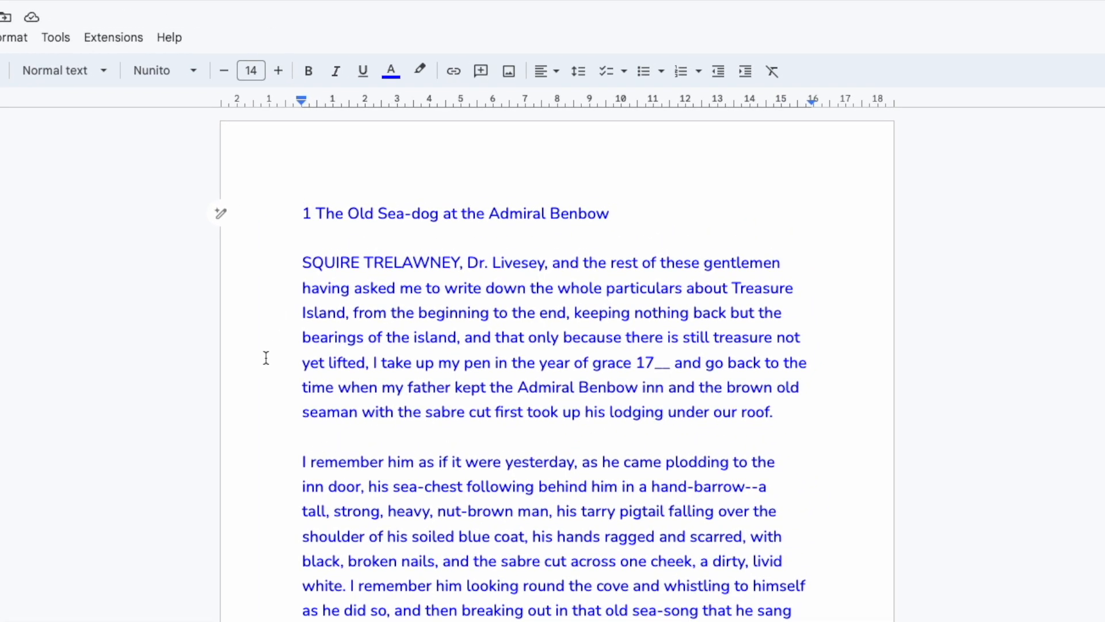
mouse_move(680, 424)
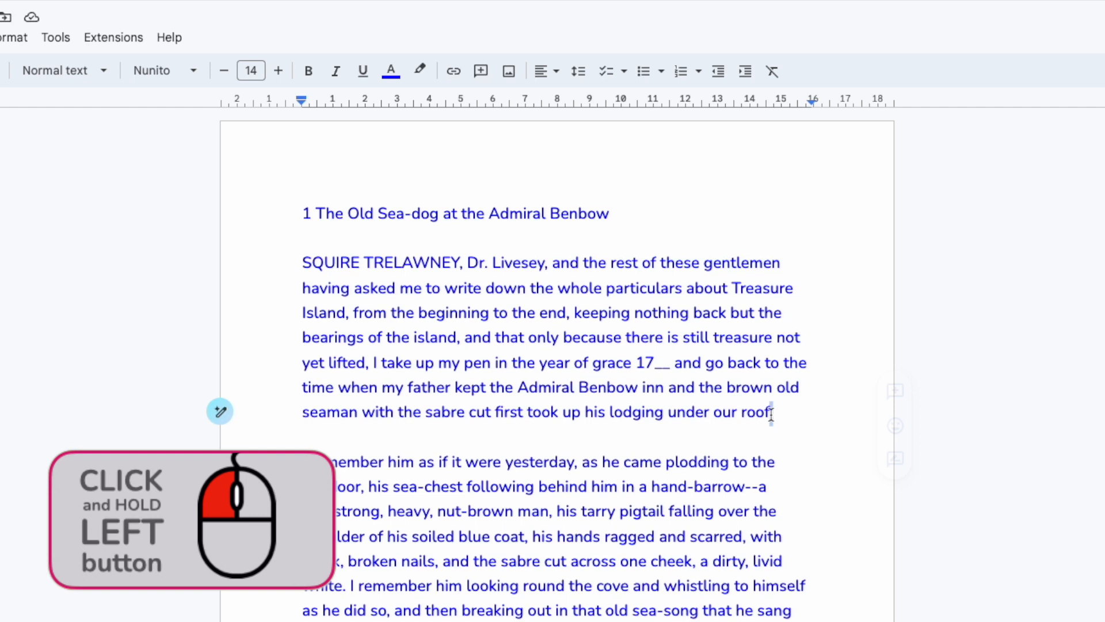
double_click(756, 412)
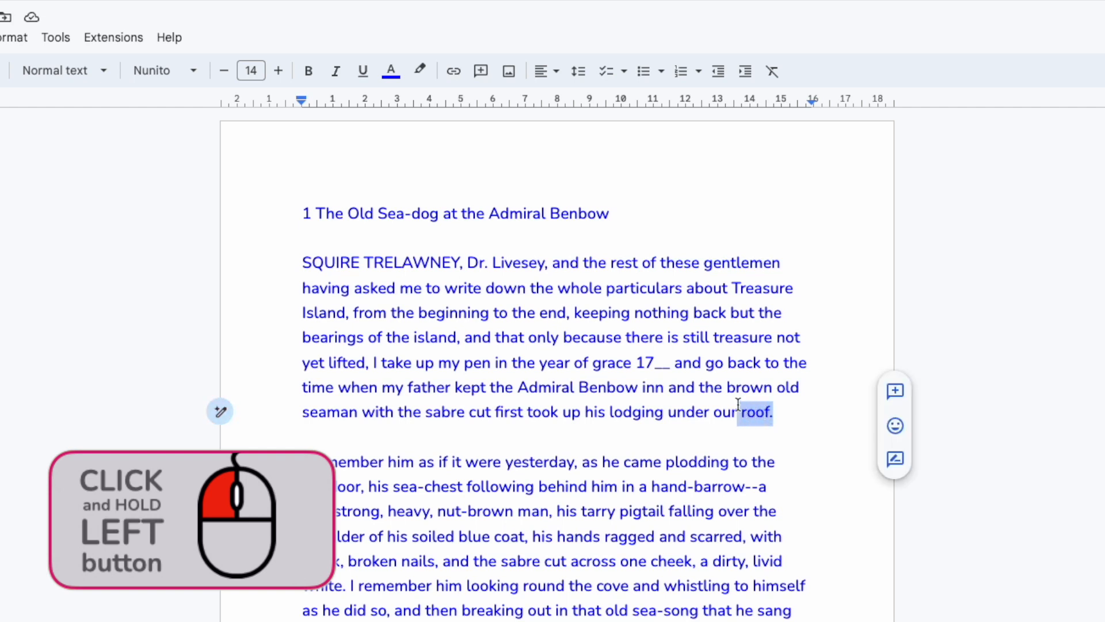
left_click_drag(738, 412, 528, 346)
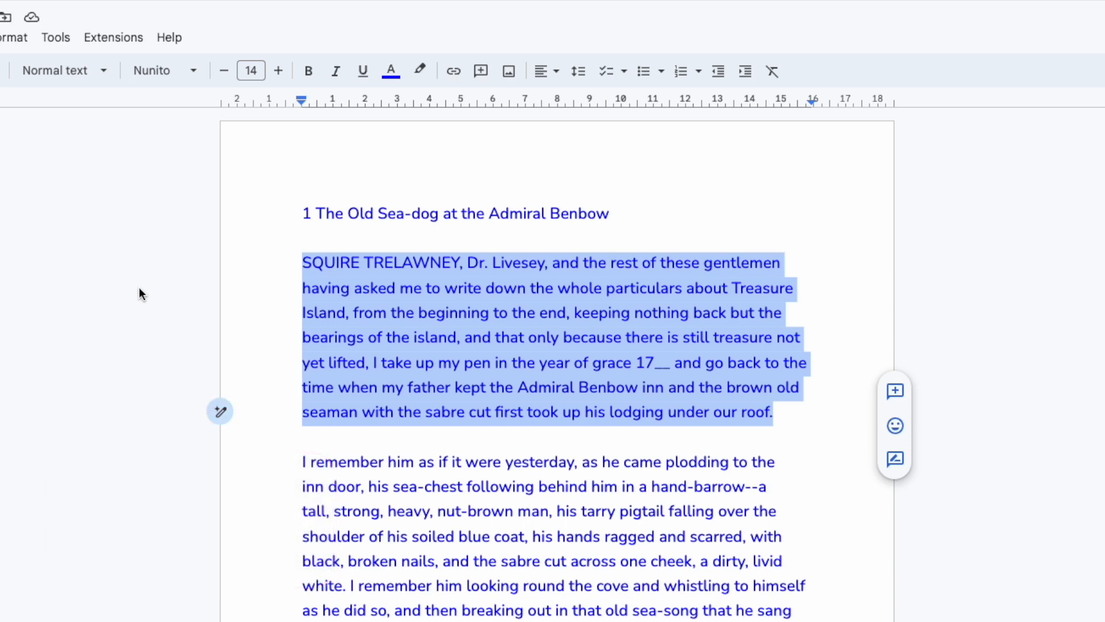
mouse_move(379, 334)
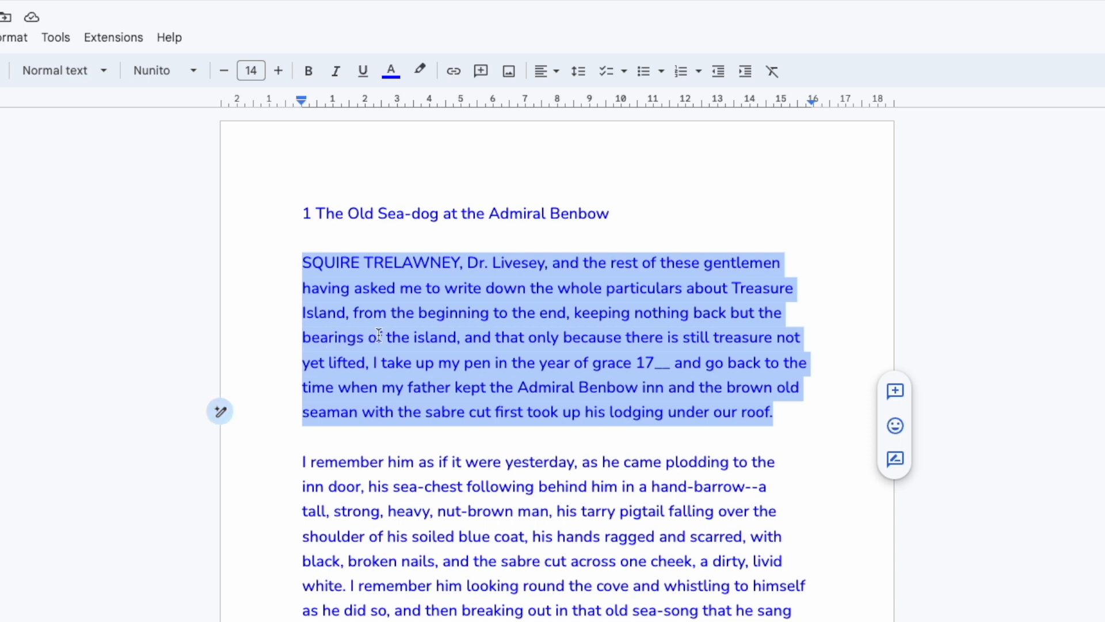
Step: Cut the selected opening paragraph using the right-click context menu
right_click(407, 326)
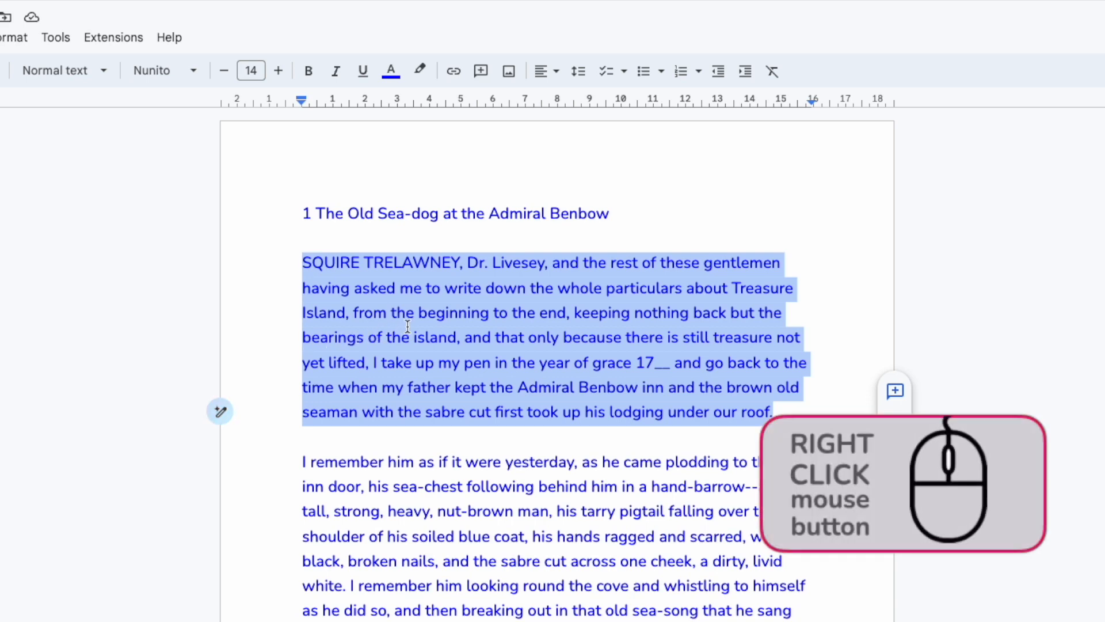
right_click(407, 332)
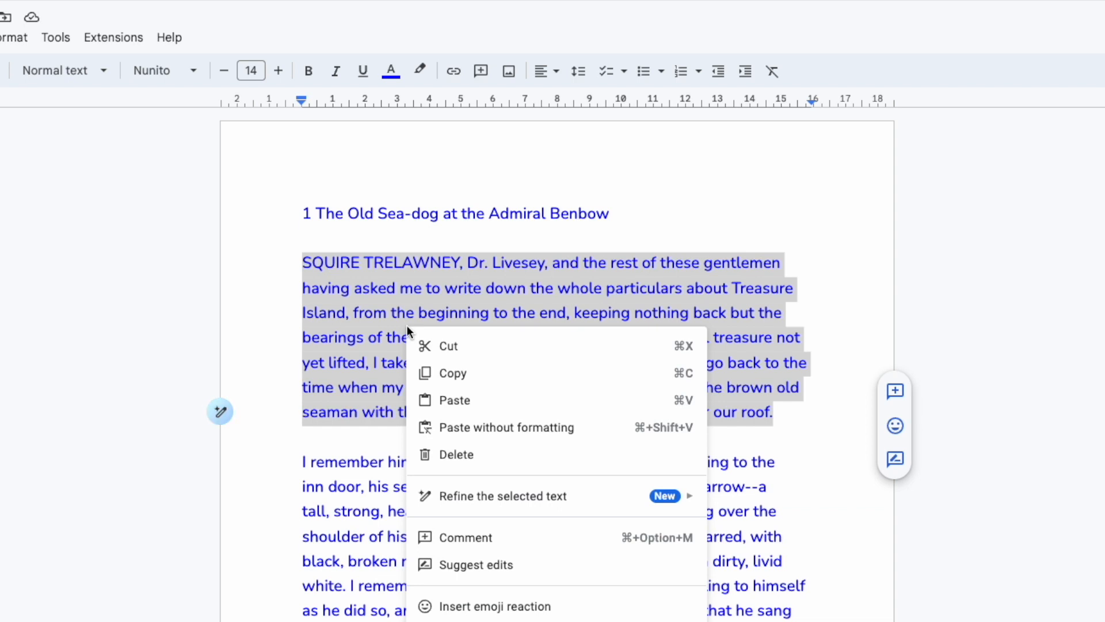
mouse_move(443, 336)
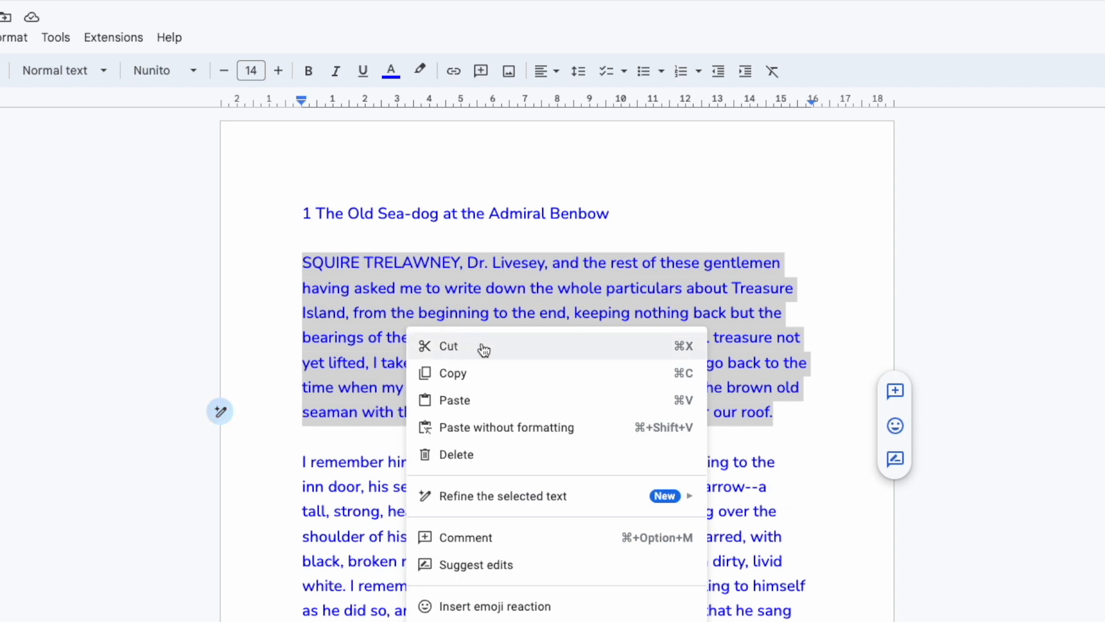
left_click(448, 346)
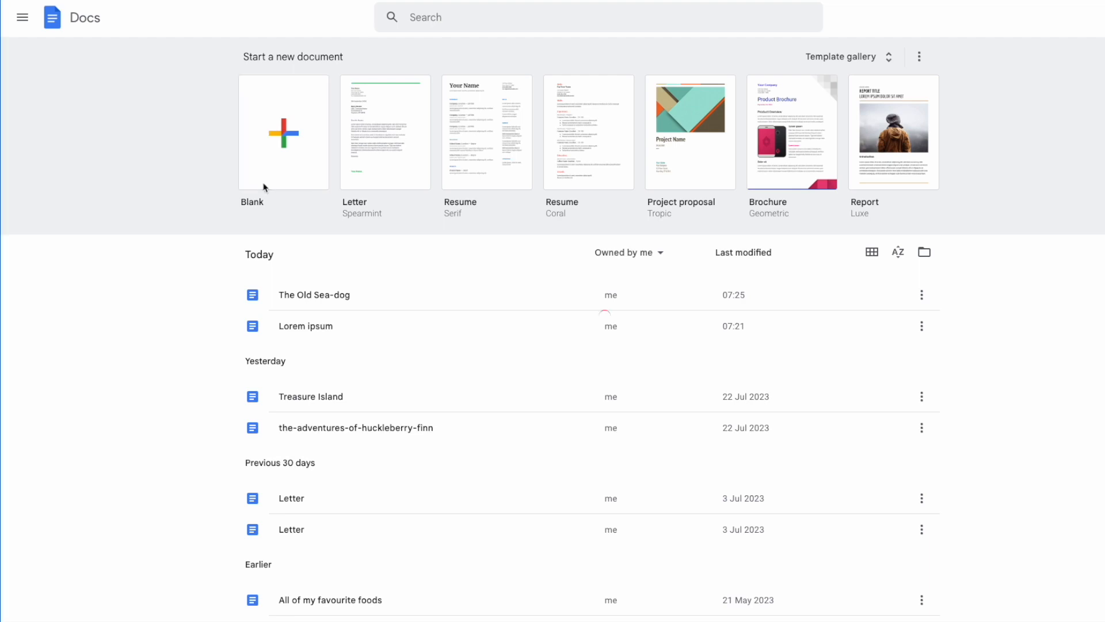
Step: Create a new document from the Blank template on the Docs home page
left_click(282, 132)
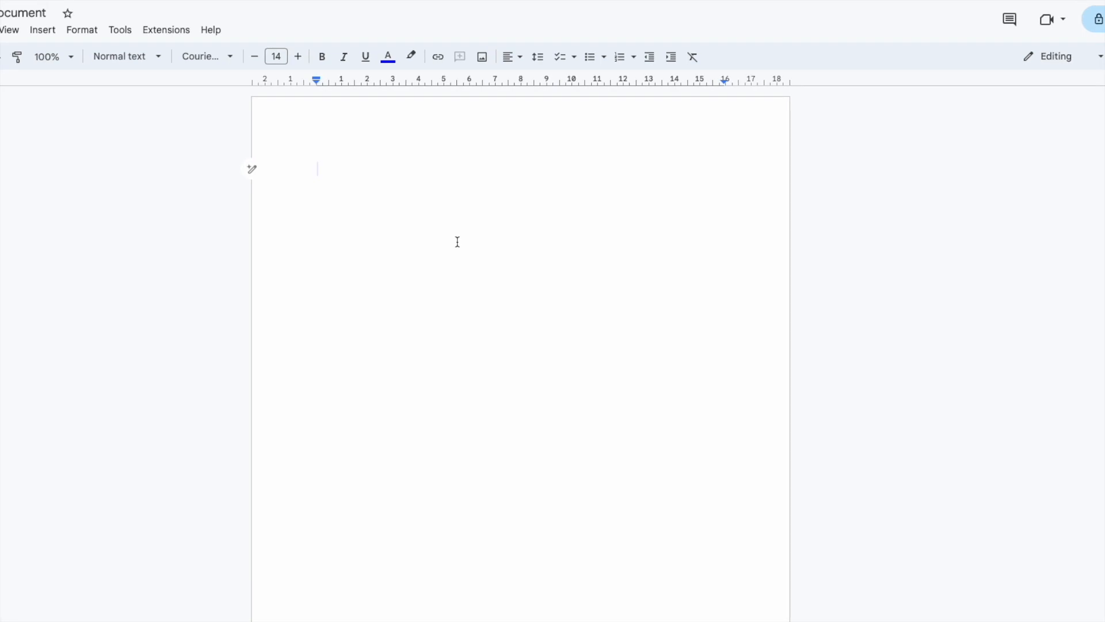
Step: Paste the SQUIRE TRELAWNEY paragraph into the empty document body via the context menu
right_click(456, 241)
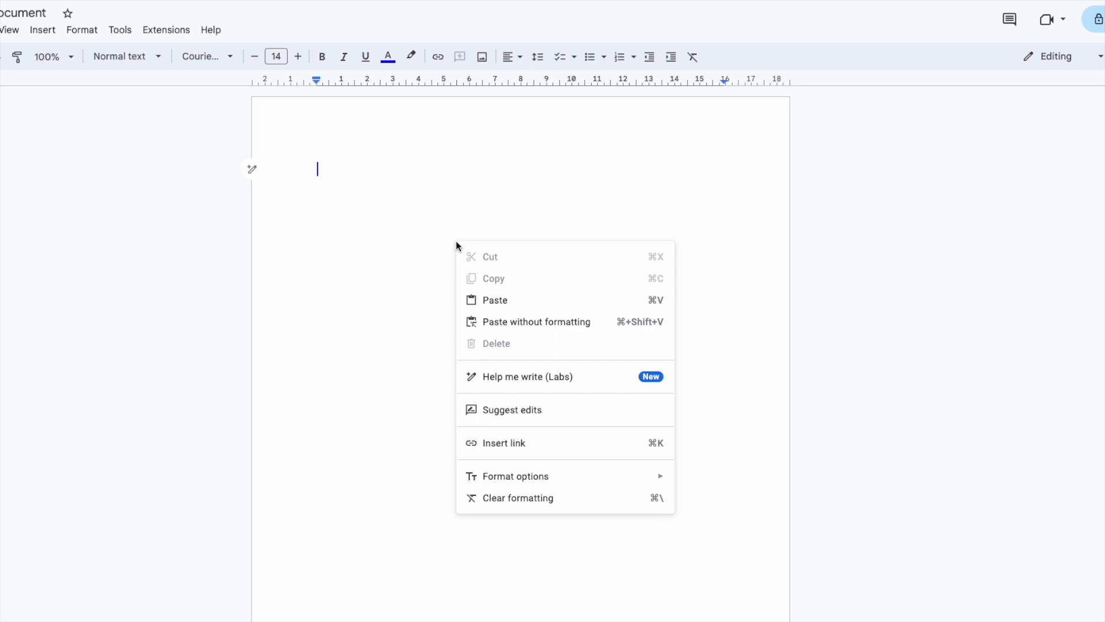
mouse_move(490, 254)
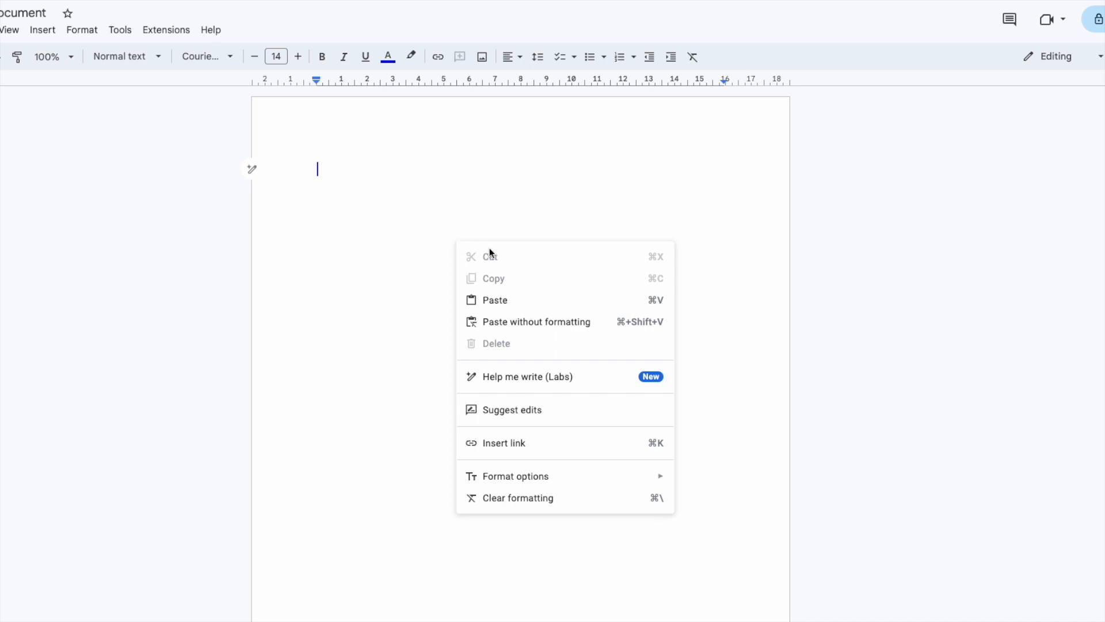
left_click(495, 299)
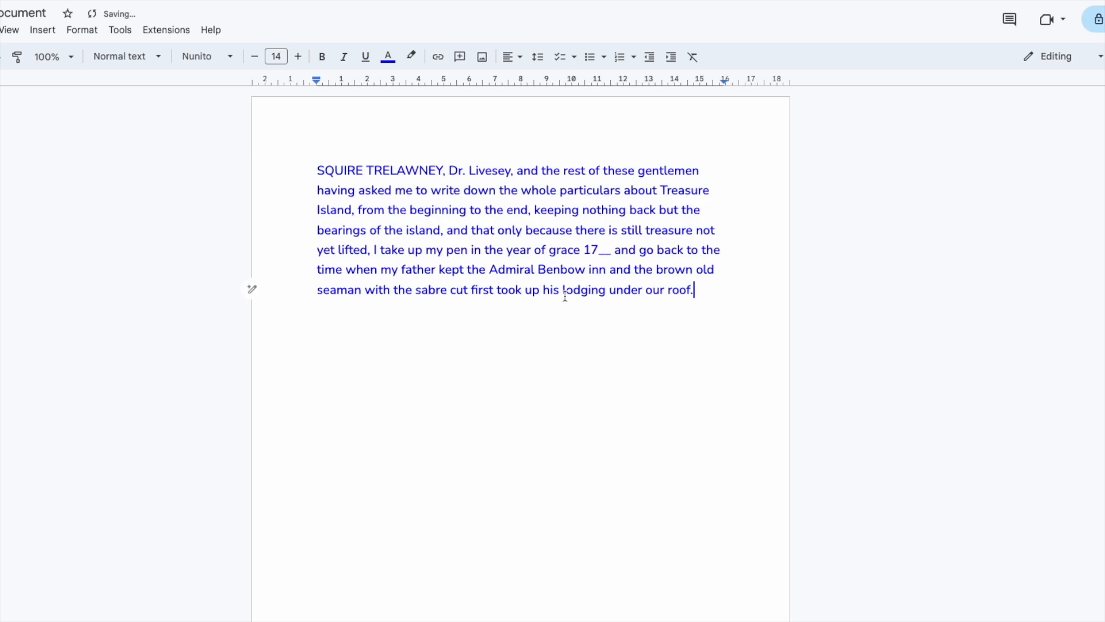